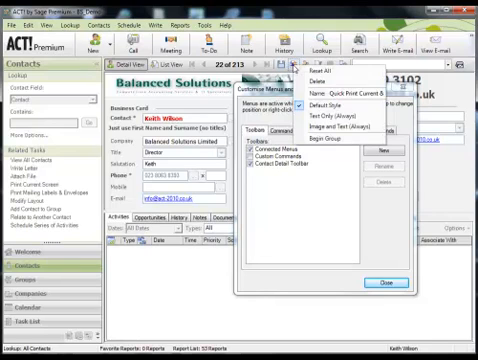
{"action": "mouse_move", "coordinate": [330, 65]}
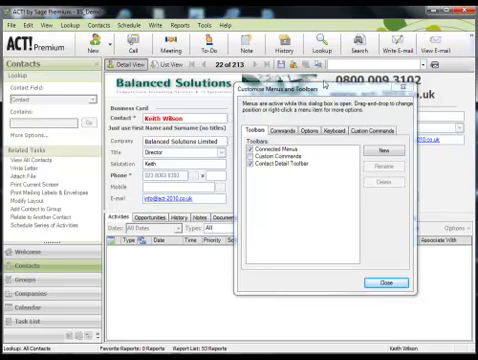
Show the Commands tab, browse the Groups category, then select the Contacts category.
{"action": "left_click", "coordinate": [277, 134]}
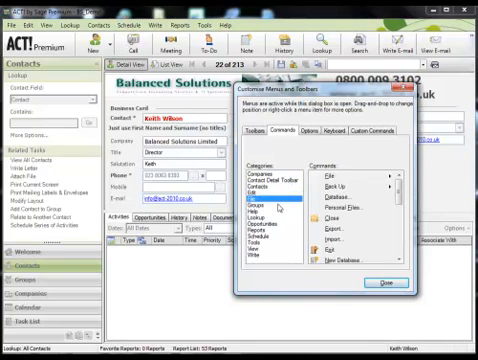
{"action": "left_click", "coordinate": [270, 204]}
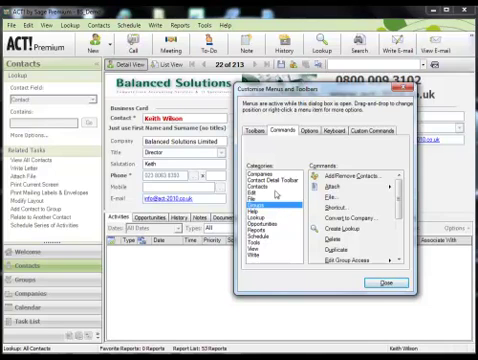
{"action": "left_click", "coordinate": [273, 188]}
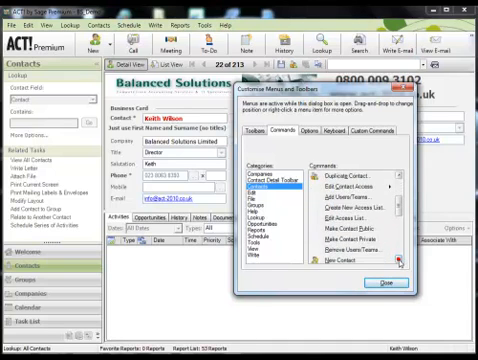
Scroll the Contacts commands and place 'Add Selected to Group...' on the Contact Detail toolbar.
{"action": "scroll", "scroll_direction": "down", "scroll_amount": 3}
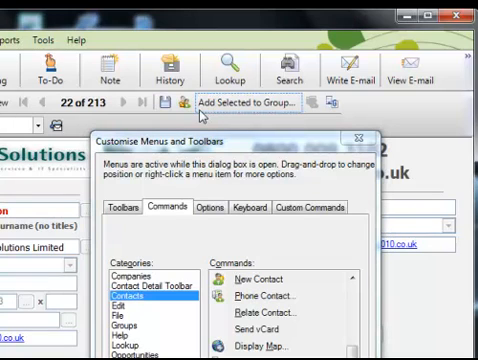
Set the Add Selected to Group button's style to Text Only (Always).
{"action": "right_click", "coordinate": [250, 101]}
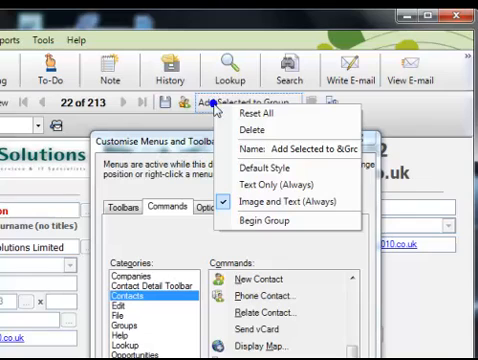
{"action": "mouse_move", "coordinate": [250, 131]}
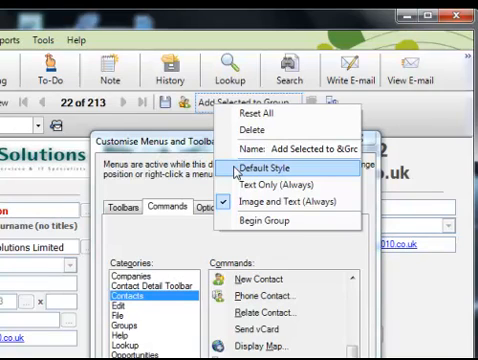
{"action": "mouse_move", "coordinate": [273, 170]}
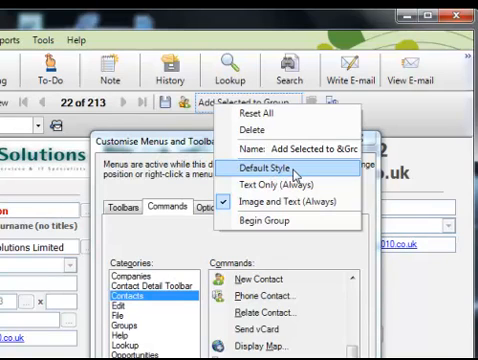
{"action": "mouse_move", "coordinate": [288, 186]}
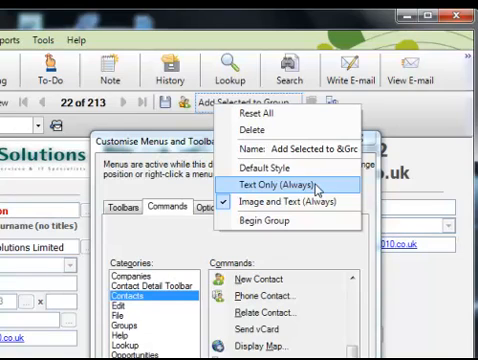
{"action": "left_click", "coordinate": [290, 204]}
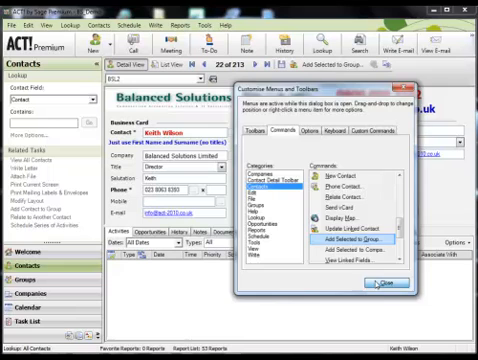
Close the Customise Menus and Toolbars dialog and return to the contact record.
{"action": "left_click", "coordinate": [385, 287]}
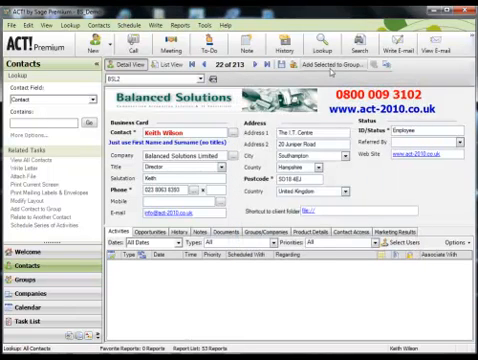
{"action": "left_click", "coordinate": [333, 70]}
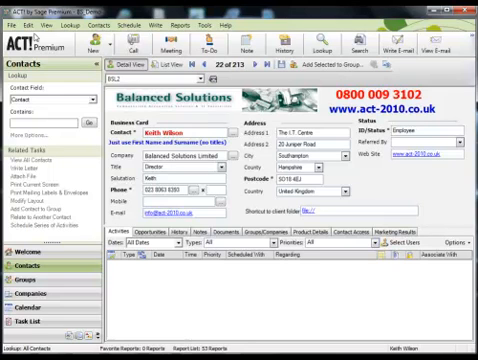
Reopen Customise Menus and Toolbars from the View menu on its Commands tab.
{"action": "left_click", "coordinate": [47, 20]}
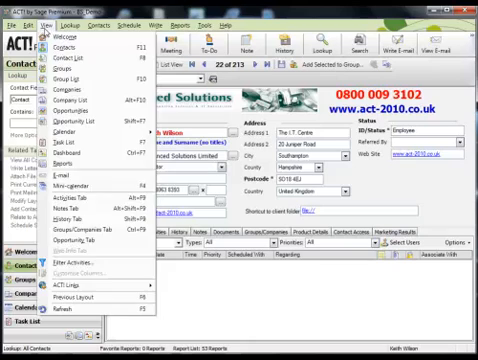
{"action": "left_click", "coordinate": [104, 22]}
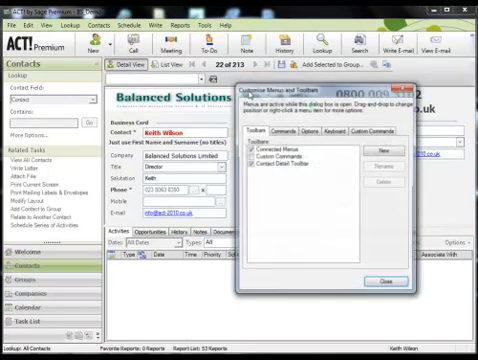
{"action": "left_click", "coordinate": [292, 128]}
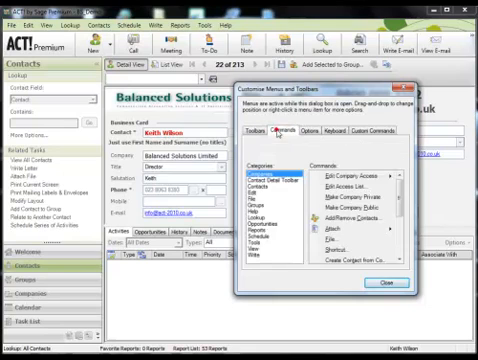